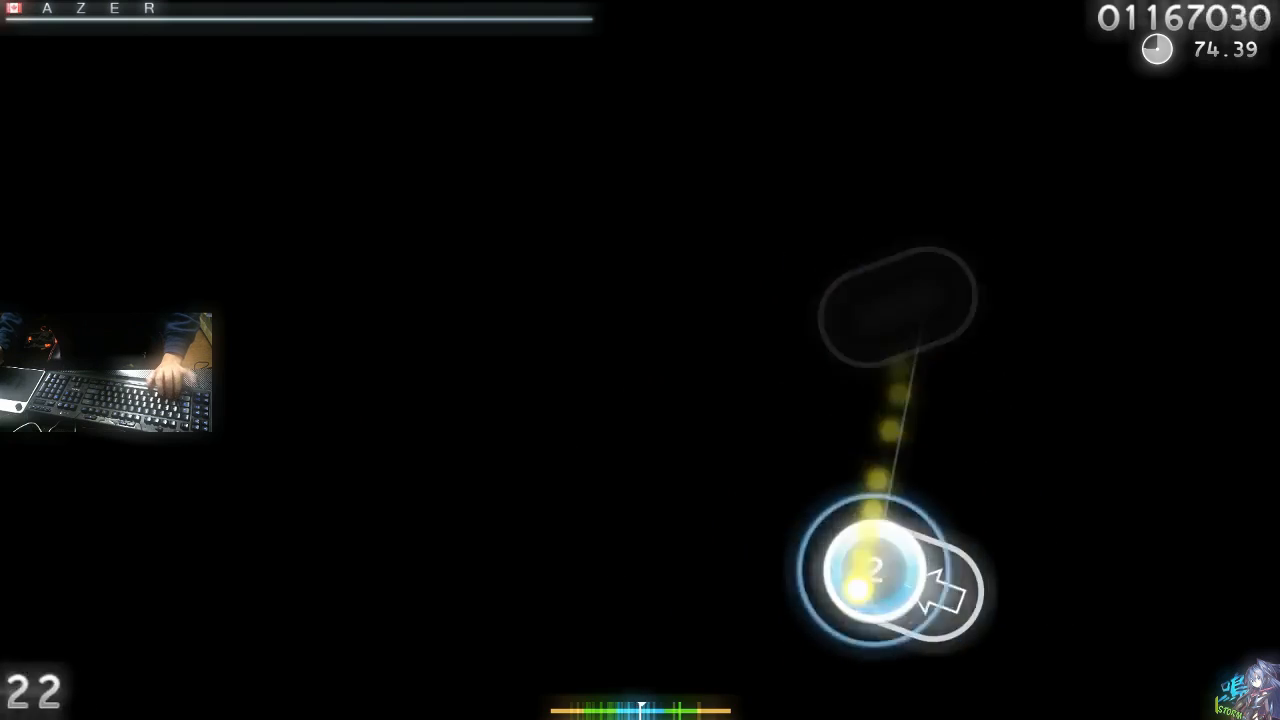
# Hit the incoming circles in time to build the combo toward 39 and raise the score.
pyautogui.click(872, 570)
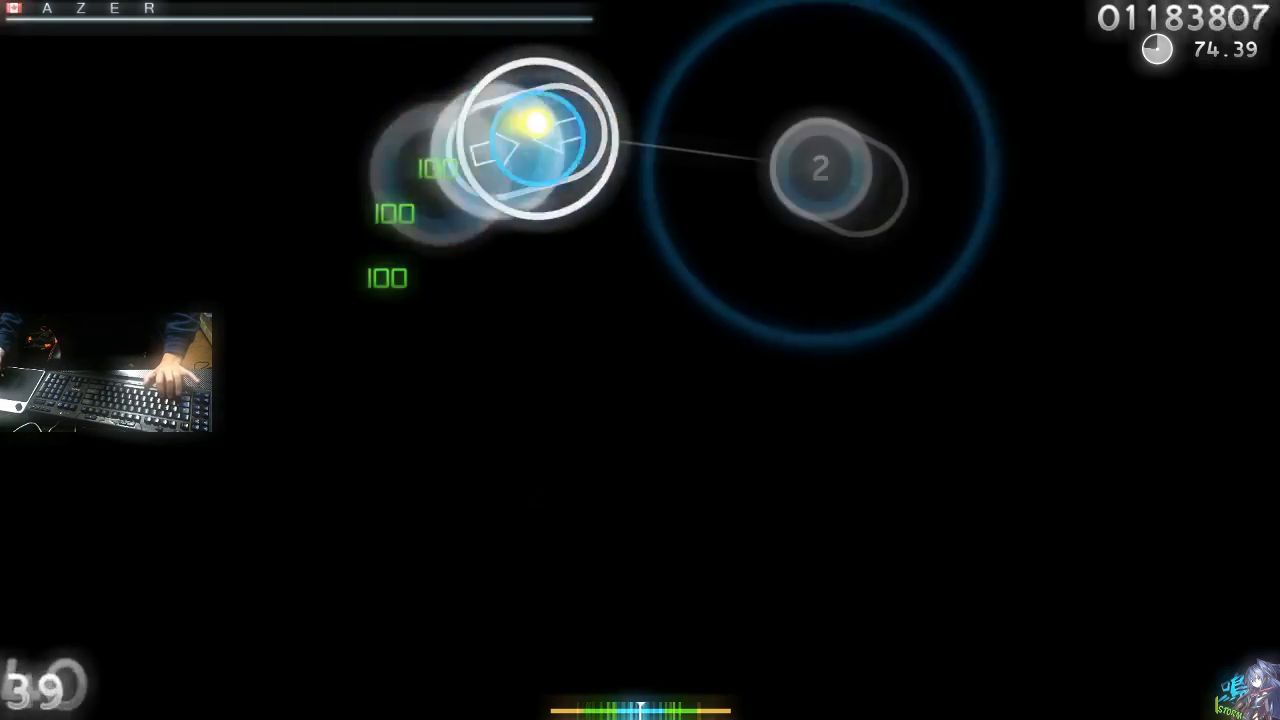